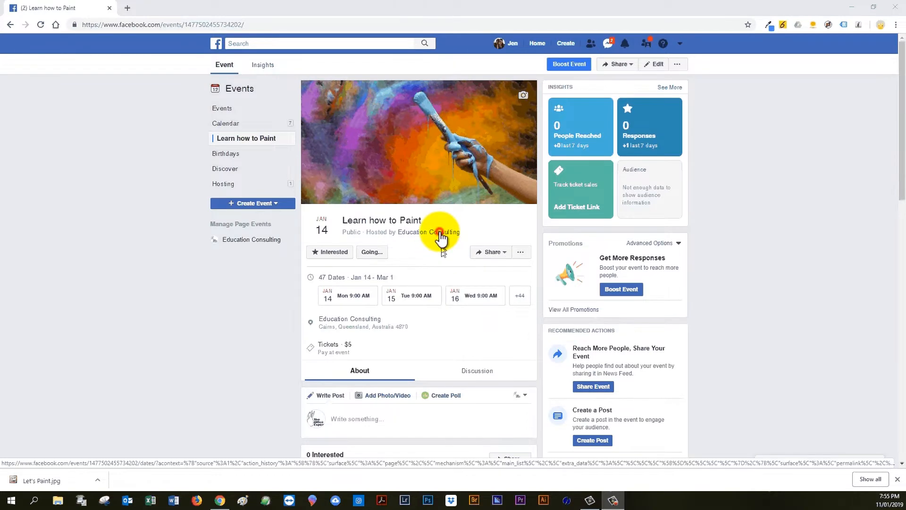
# Go to the Education Consulting page and show its Events section listing 'Learn how to Paint'
pyautogui.click(430, 232)
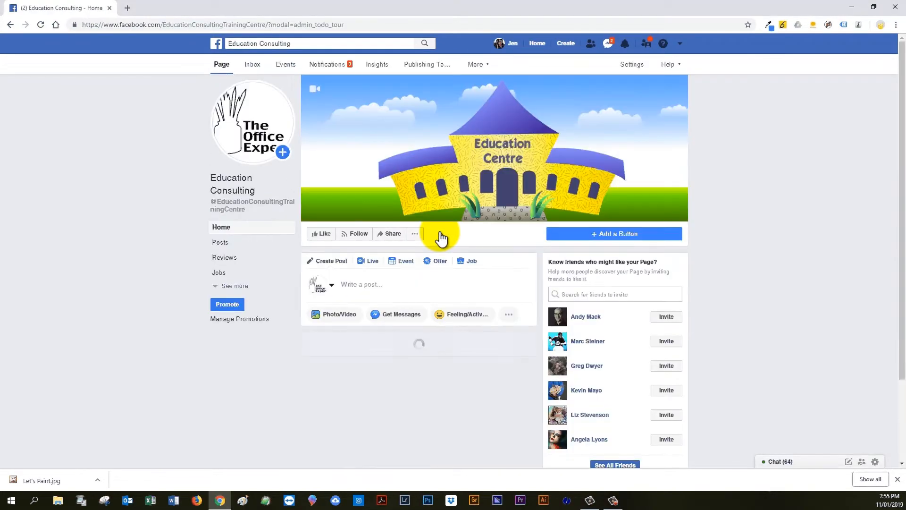
pyautogui.moveTo(184, 217)
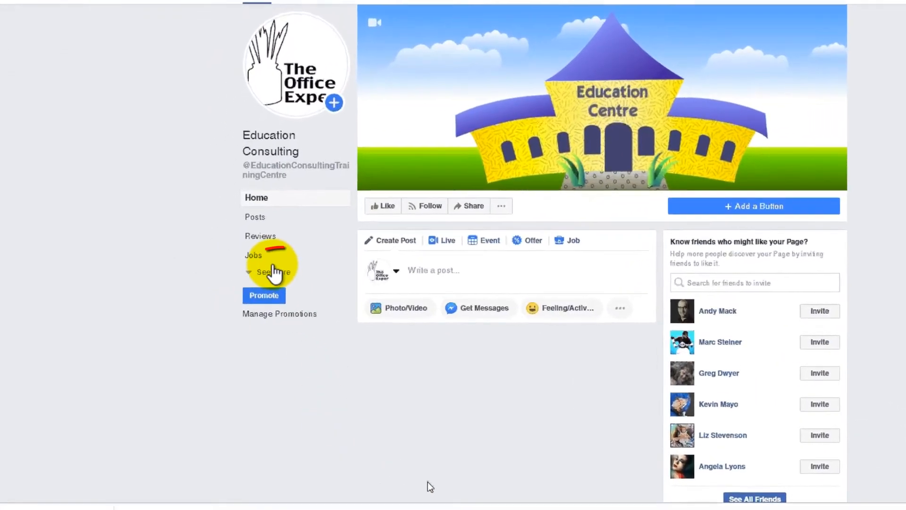
pyautogui.click(271, 271)
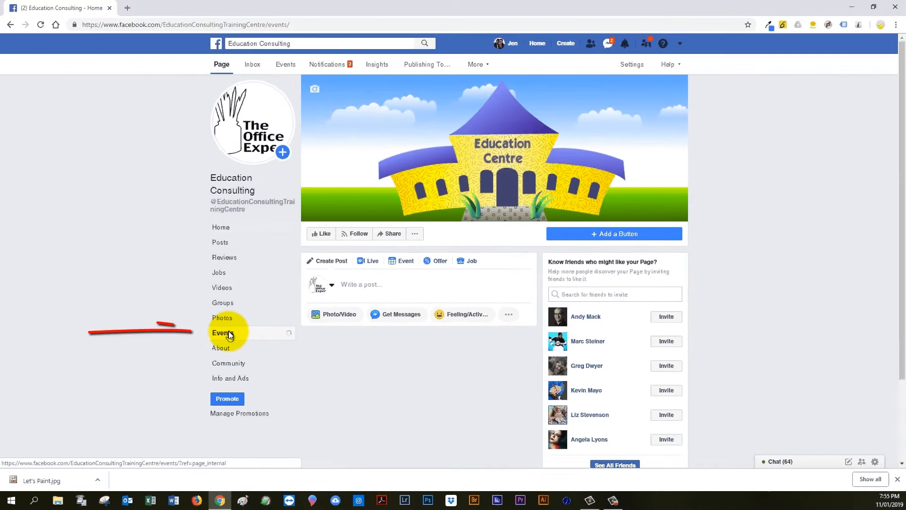
pyautogui.click(223, 333)
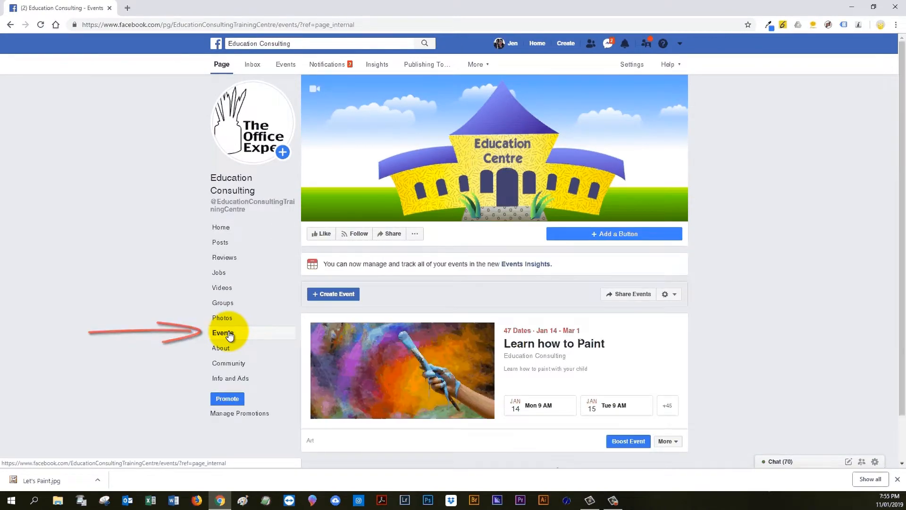
# Start a new page event named 'Teach your child how to Paint' starting January 14, 2019
pyautogui.click(333, 293)
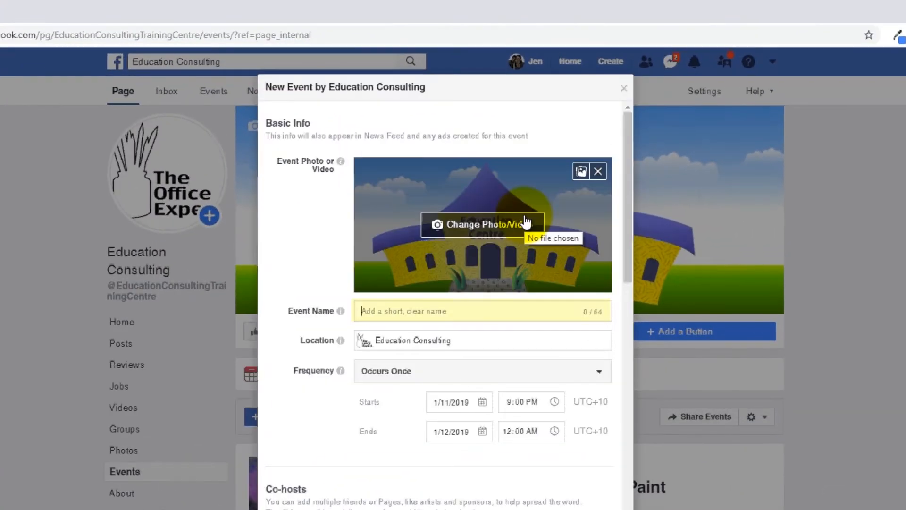
pyautogui.write('Teach your child how to Paint')
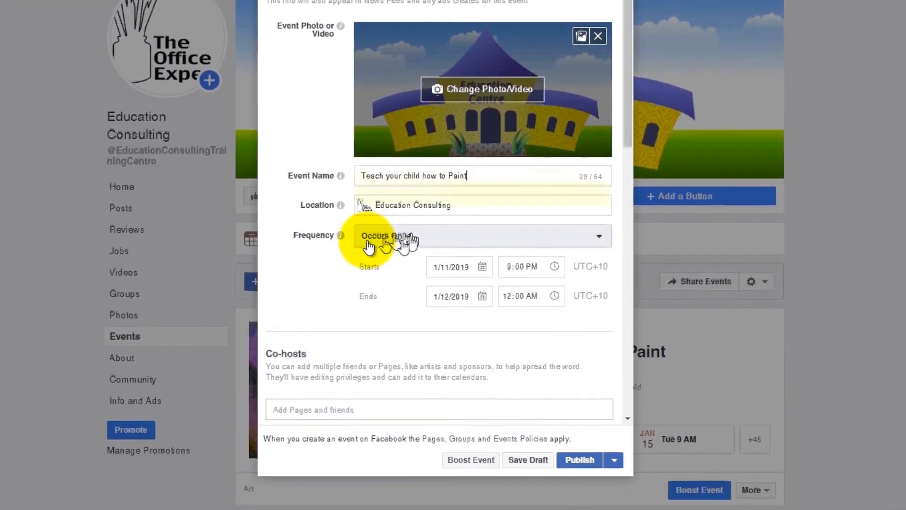
pyautogui.click(451, 266)
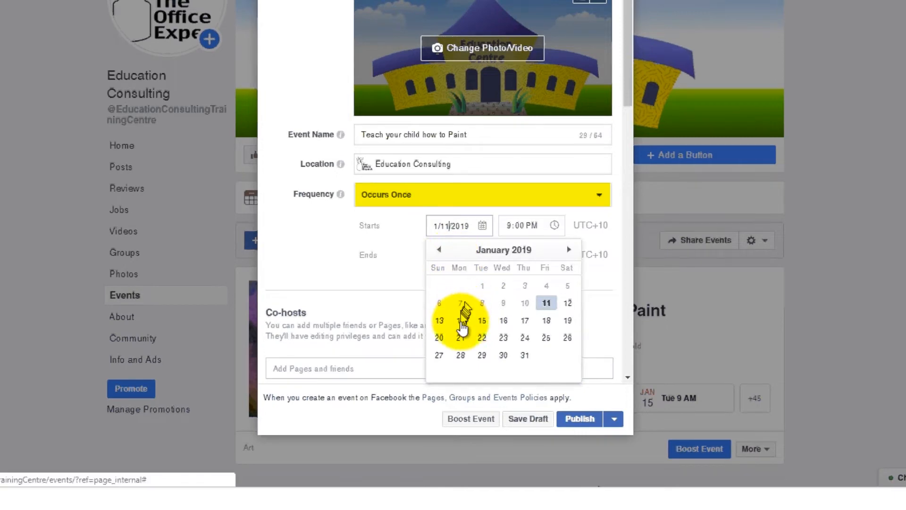
pyautogui.click(459, 320)
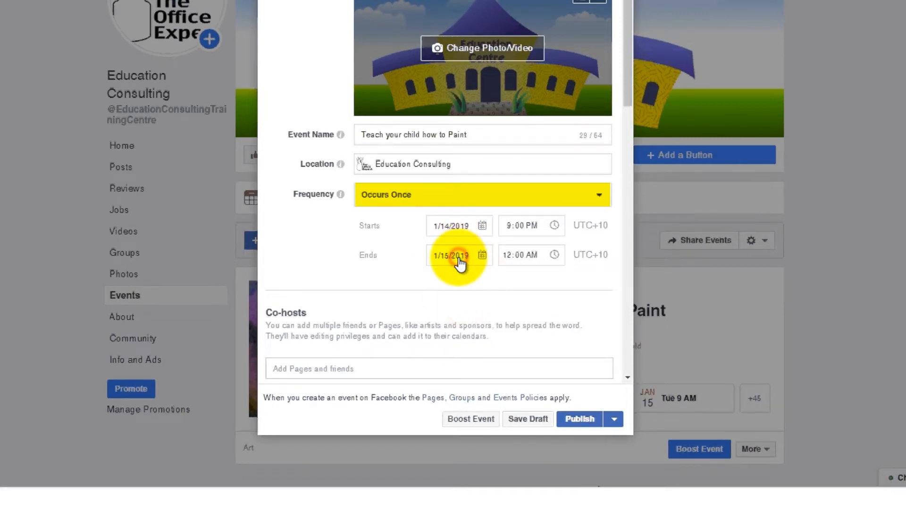
pyautogui.click(459, 255)
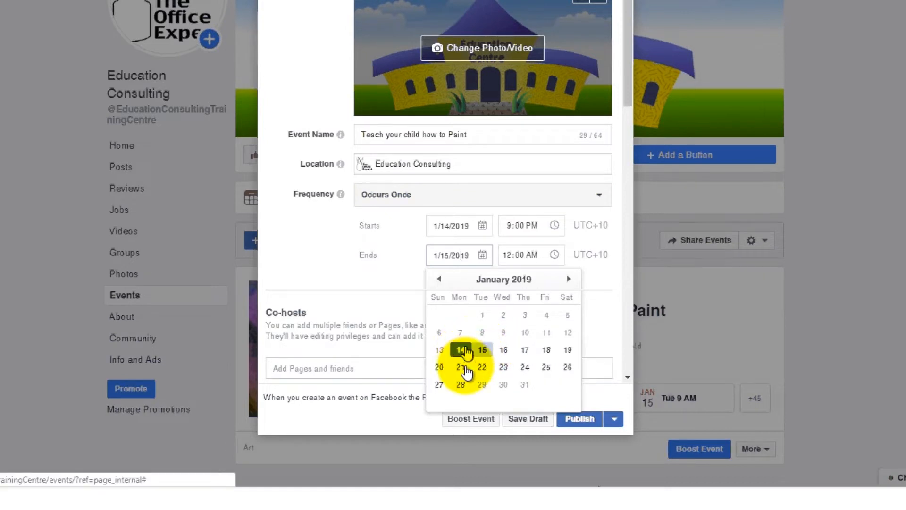
pyautogui.moveTo(460, 349)
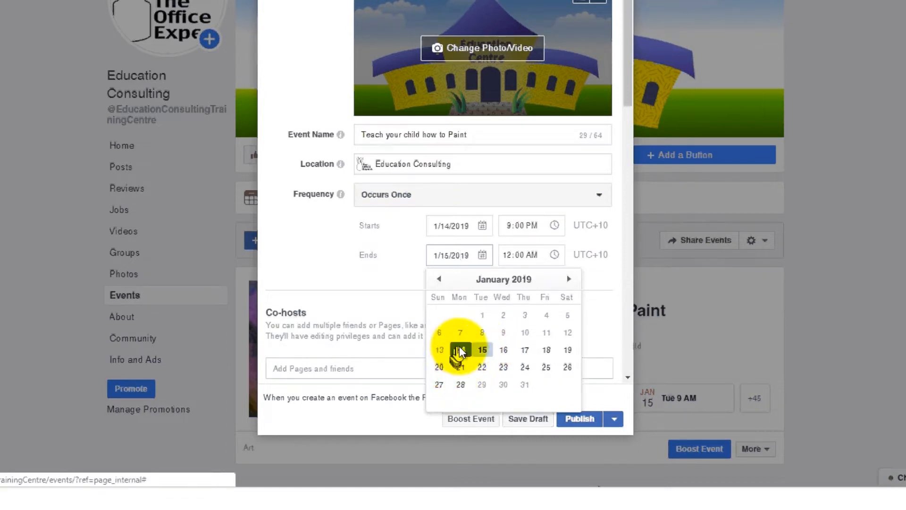
pyautogui.moveTo(461, 384)
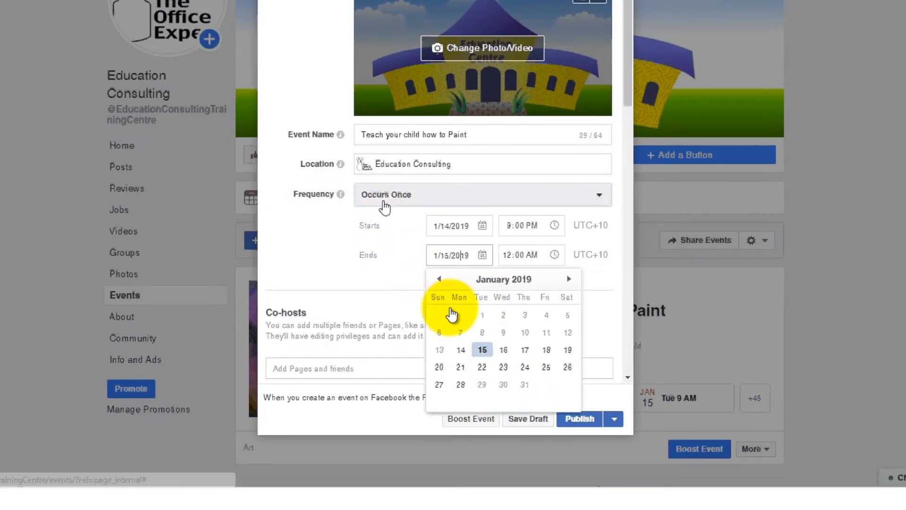
pyautogui.click(481, 194)
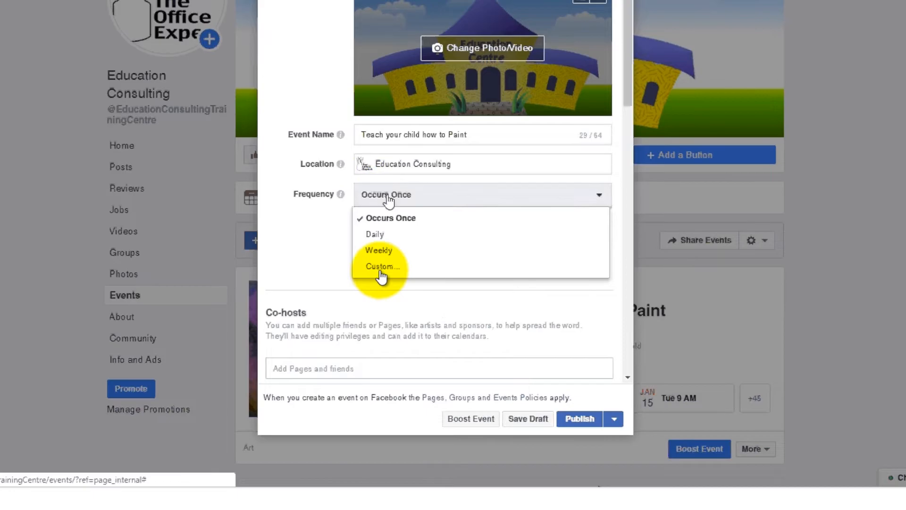
# Switch to custom dates and add January 14 with a 9:00 AM – 12:00 PM time slot
pyautogui.click(382, 266)
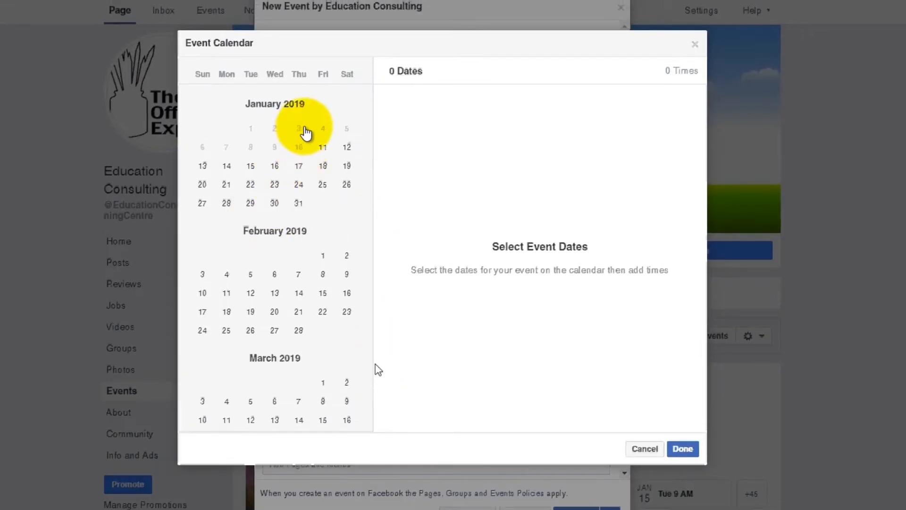
pyautogui.click(226, 166)
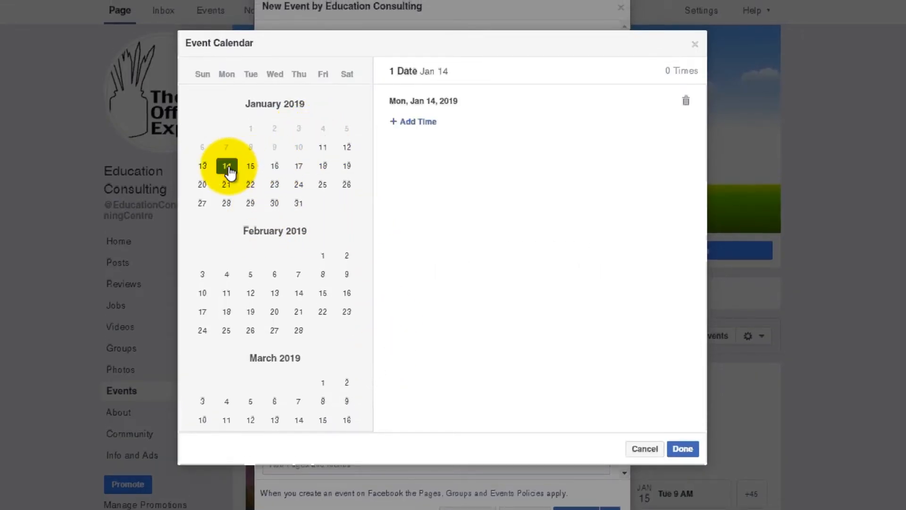
pyautogui.click(412, 121)
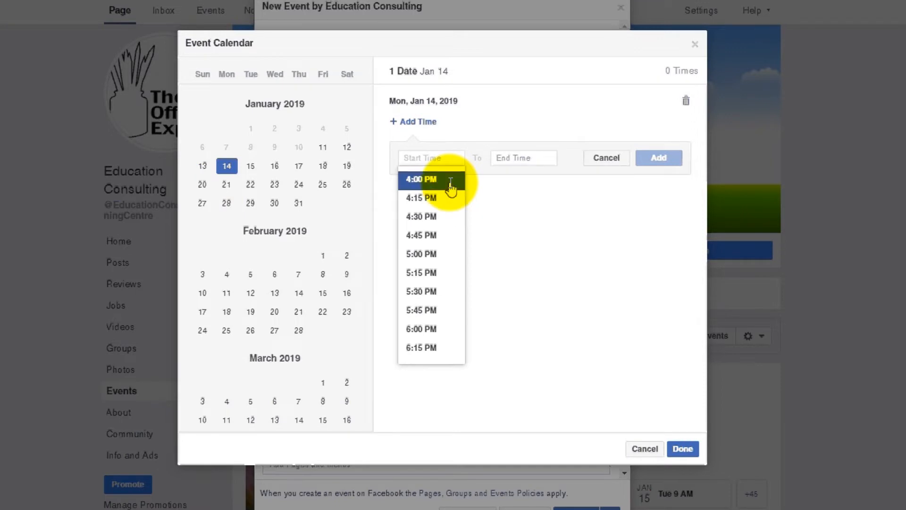
pyautogui.write('9:')
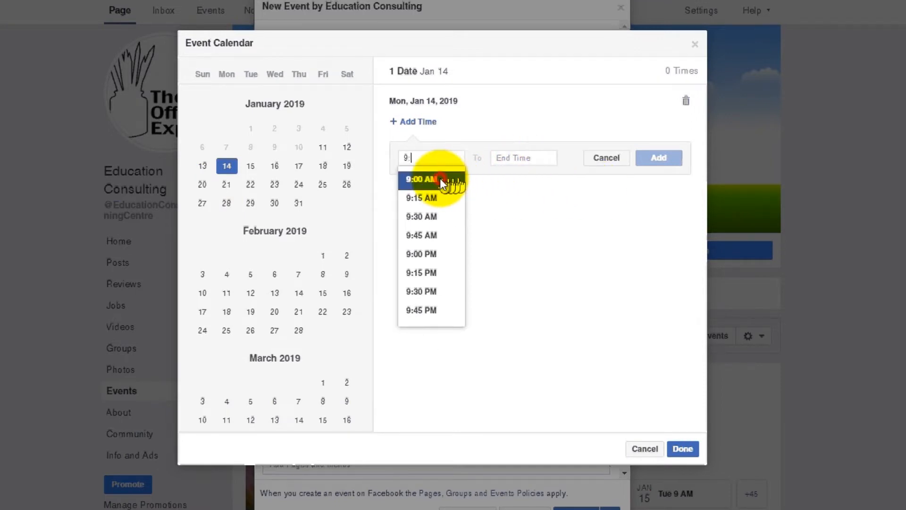
pyautogui.click(421, 179)
pyautogui.write('12:00 PM')
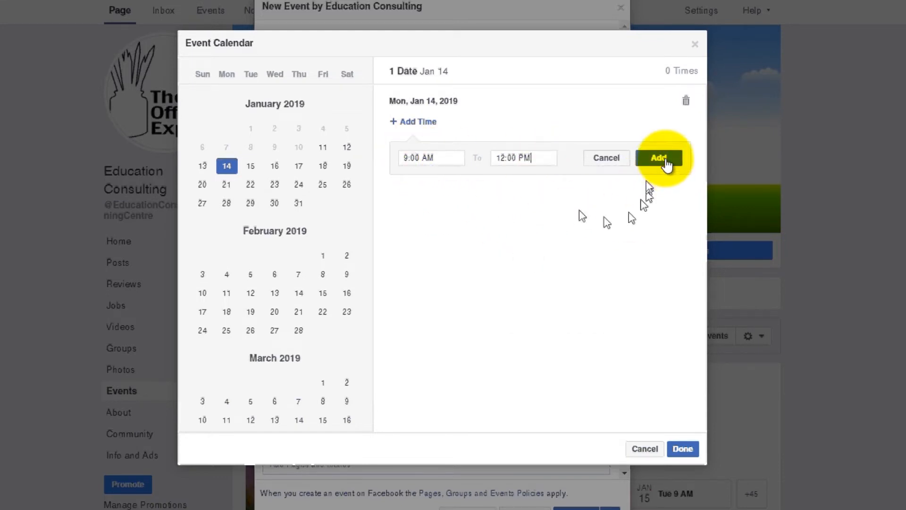
pyautogui.click(658, 157)
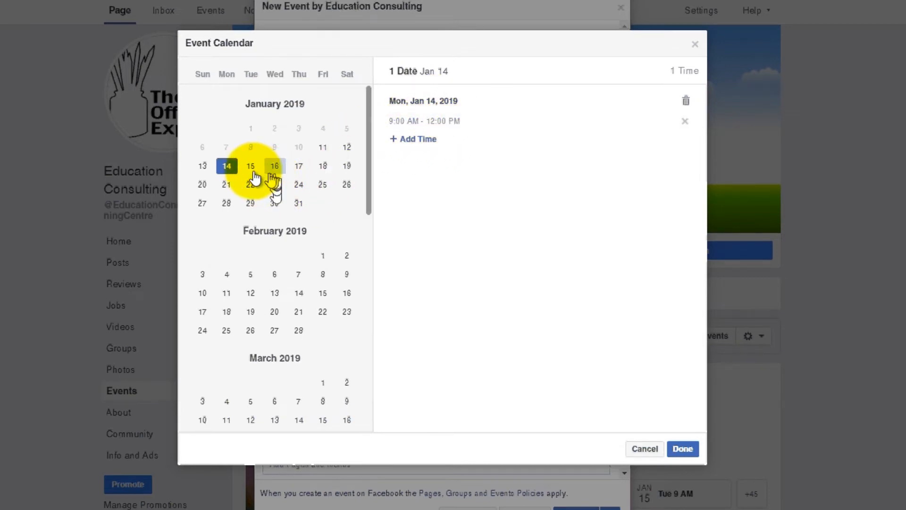
# Add the remaining Mondays and Wednesdays from Jan 16 through Feb 27 as event dates
pyautogui.click(274, 166)
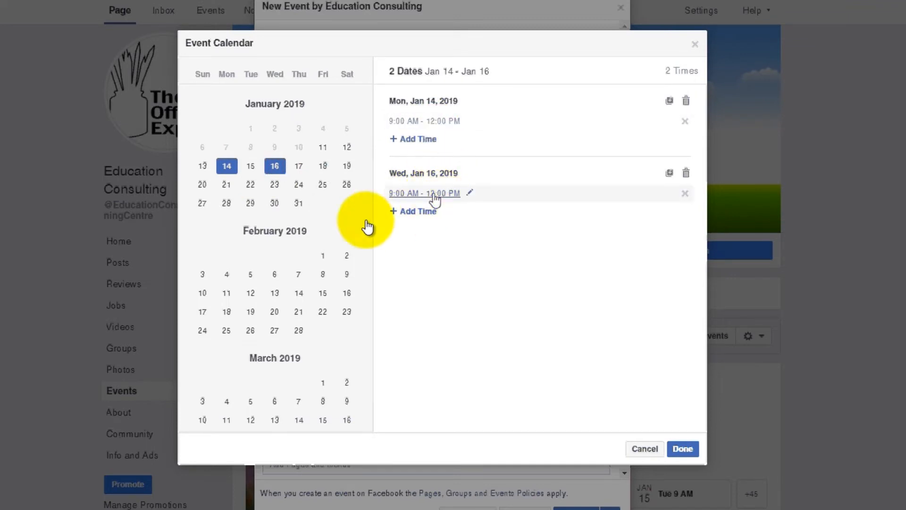
pyautogui.click(226, 184)
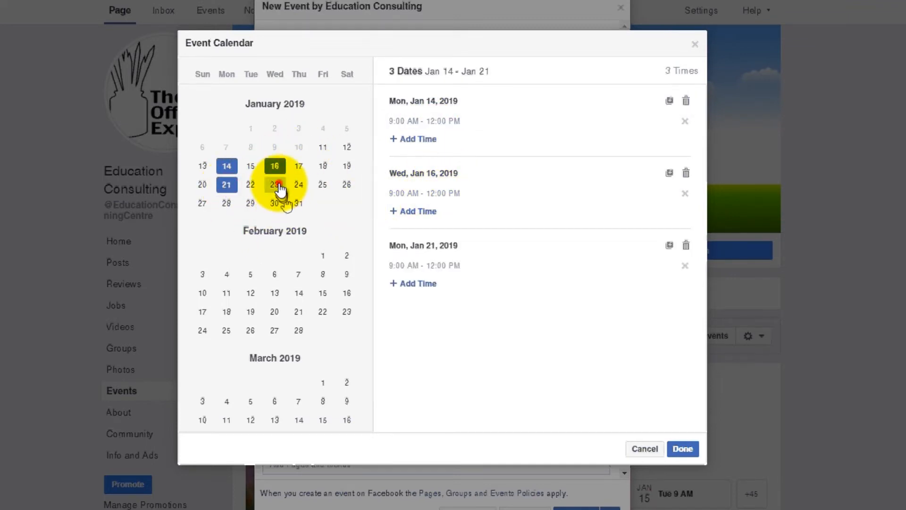
pyautogui.click(275, 184)
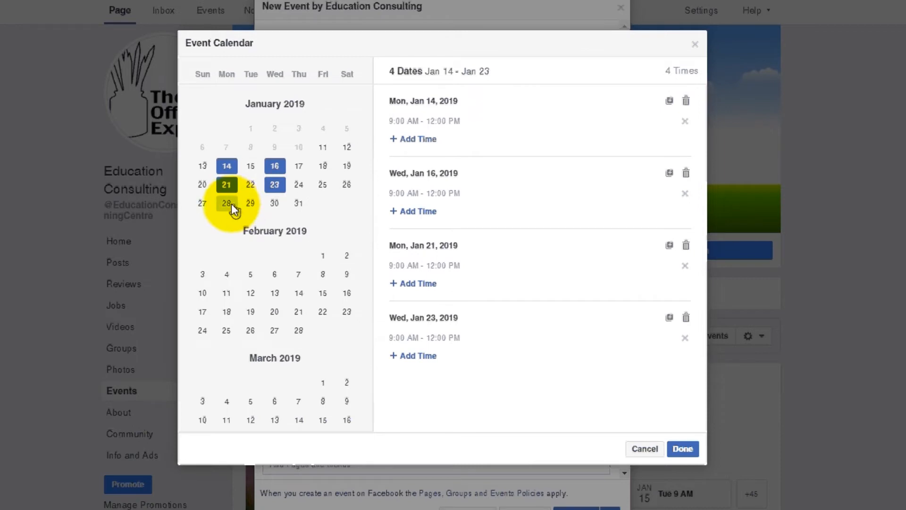
pyautogui.click(225, 203)
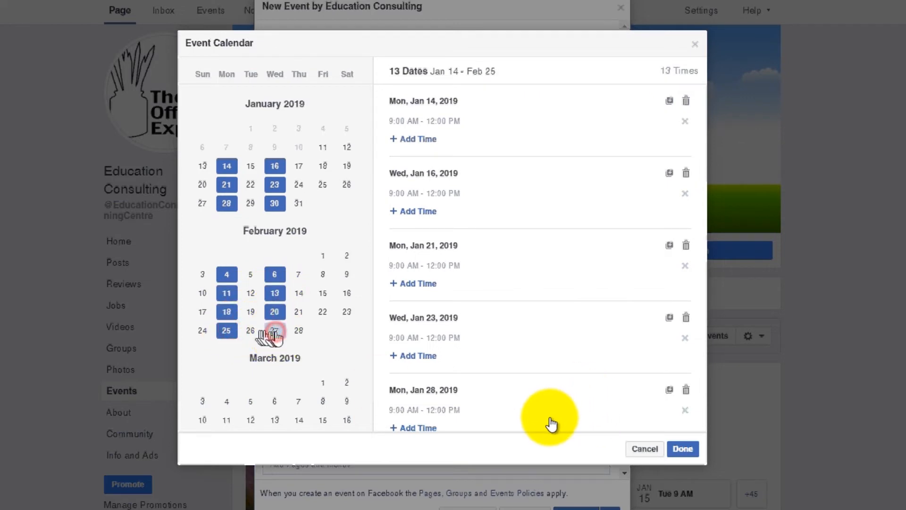
pyautogui.click(275, 330)
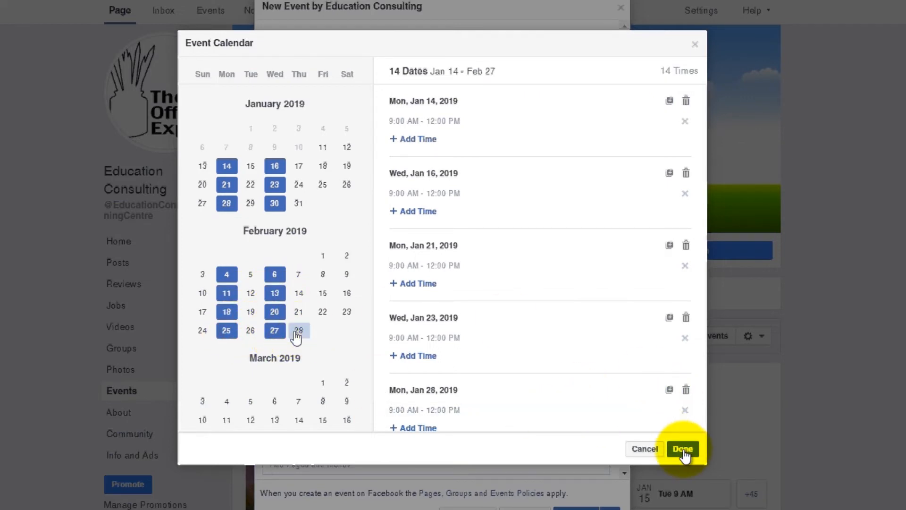
# Confirm the dates and write the description about bringing your child to the class, paints and paper provided
pyautogui.click(682, 448)
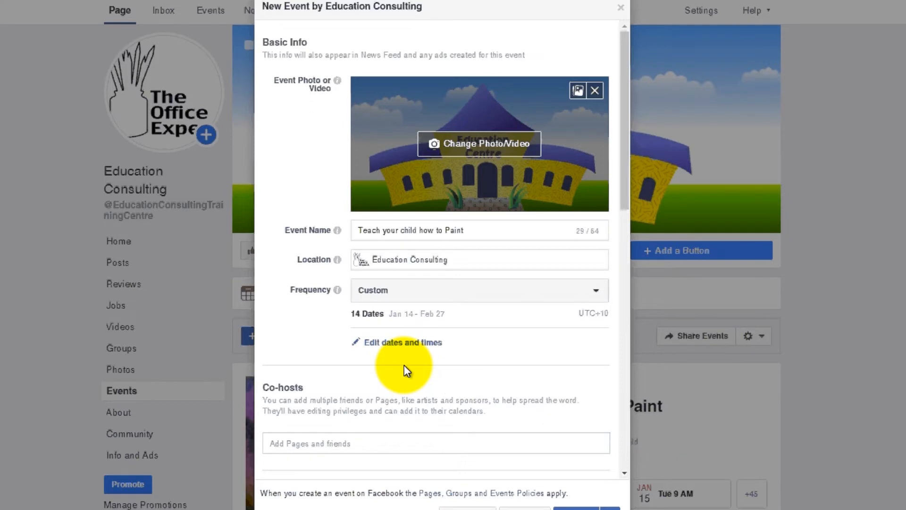
pyautogui.scroll(-3)
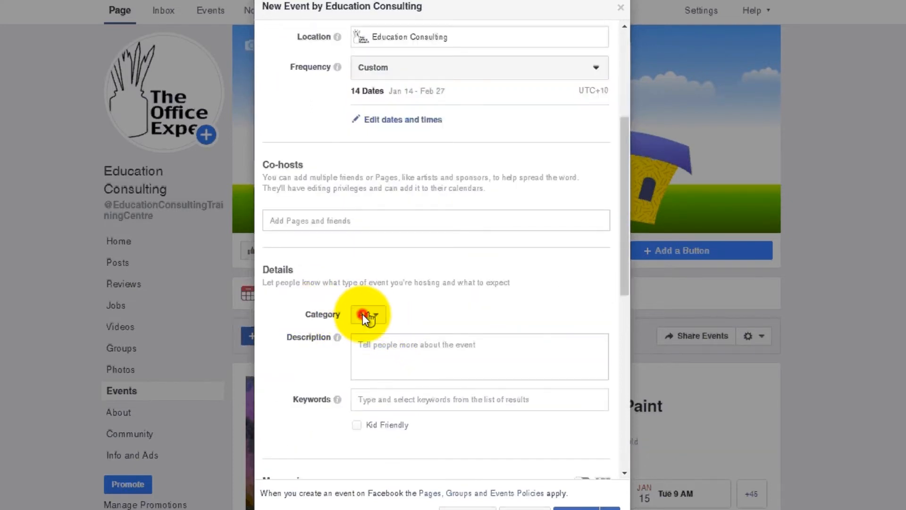
pyautogui.click(368, 314)
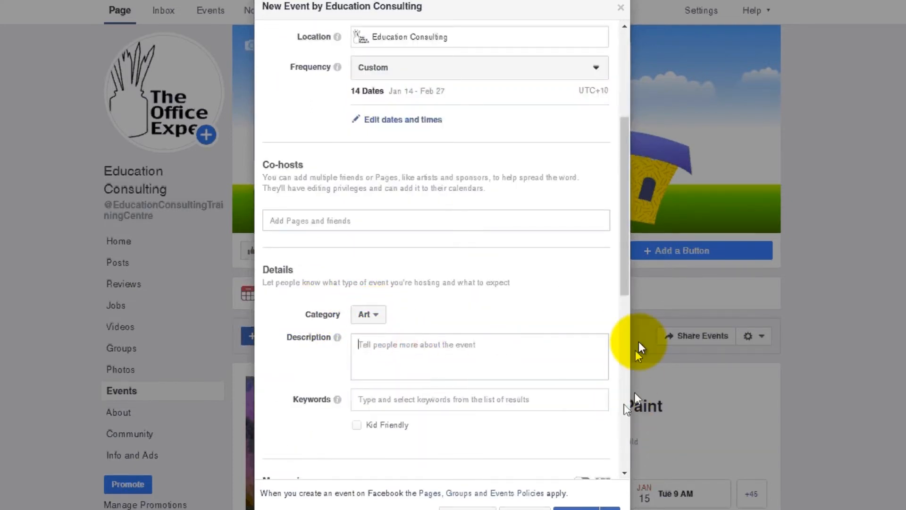
pyautogui.write('Breing')
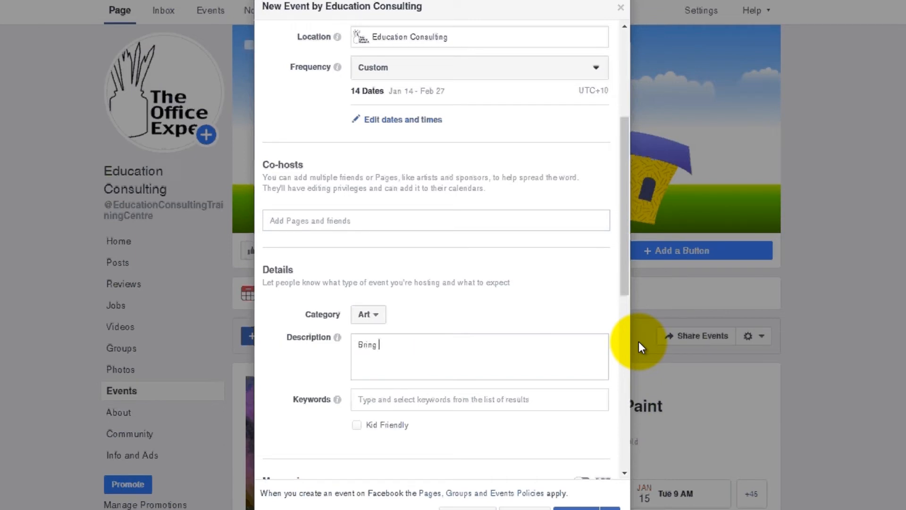
pyautogui.write('your child along to this 9')
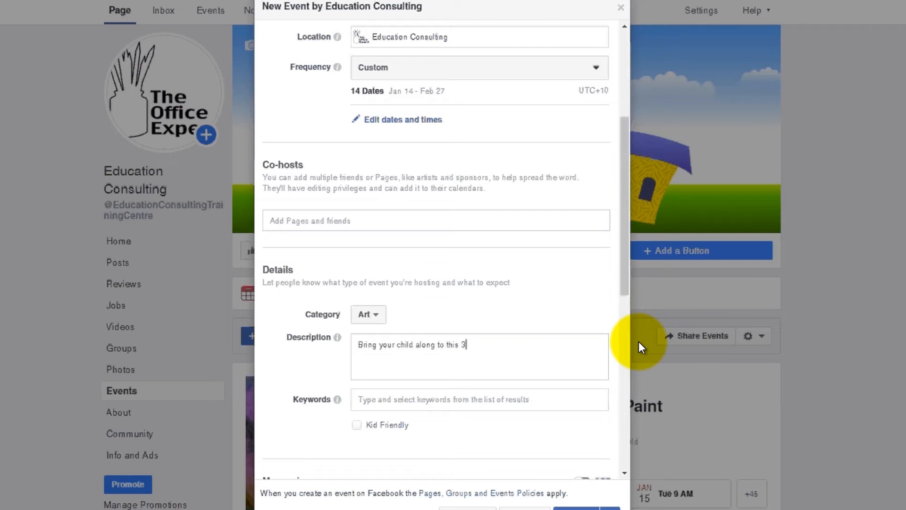
pyautogui.write('hr class and teach them how to paint.')
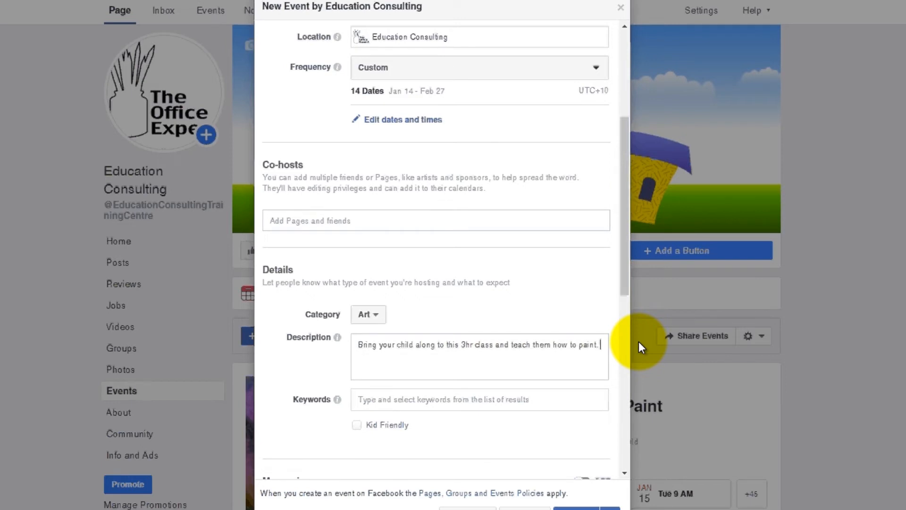
pyautogui.write('Paints provided and paper provided.')
pyautogui.click(479, 399)
pyautogui.write('Painting')
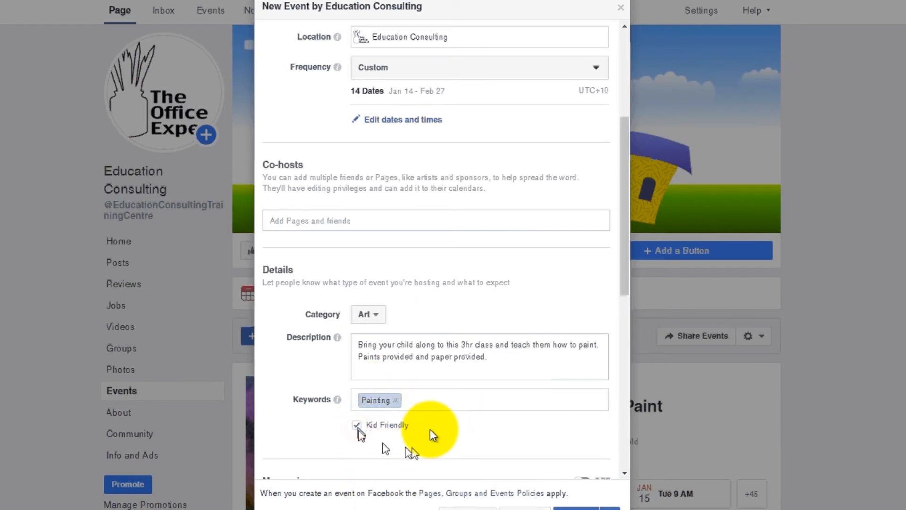
# Set admission to Paid, pay at event, price 5.00, and publish the event
pyautogui.scroll(-3)
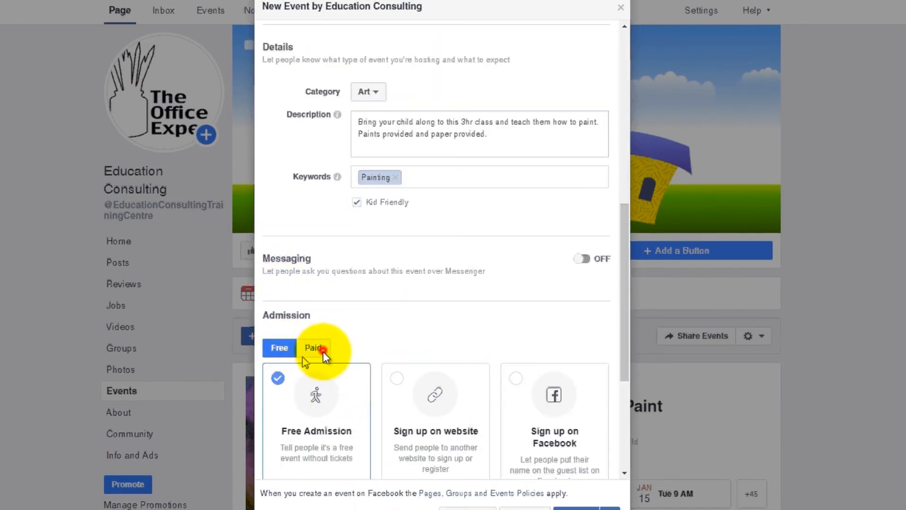
pyautogui.click(313, 349)
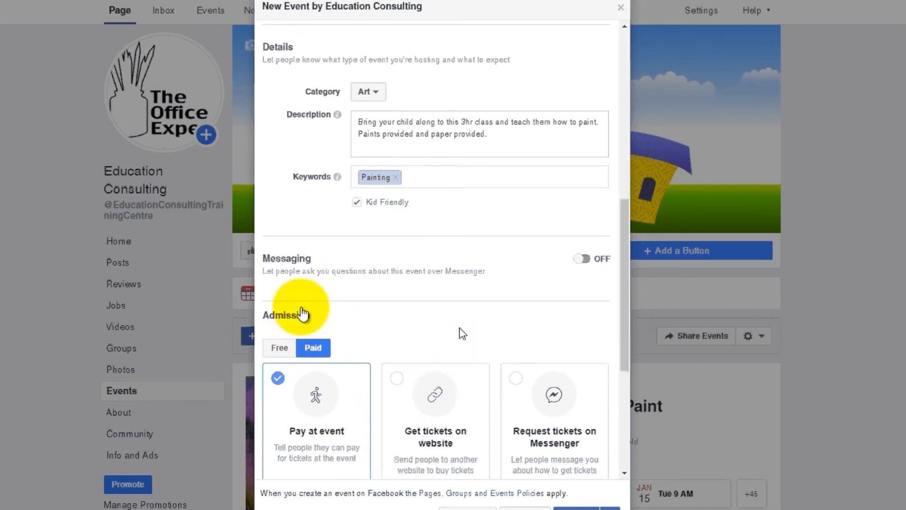
pyautogui.scroll(-3)
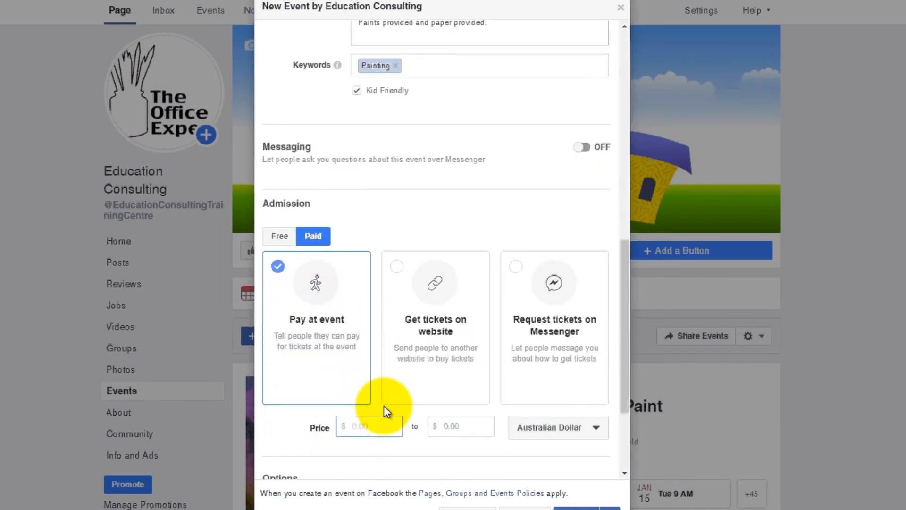
pyautogui.write('5.00')
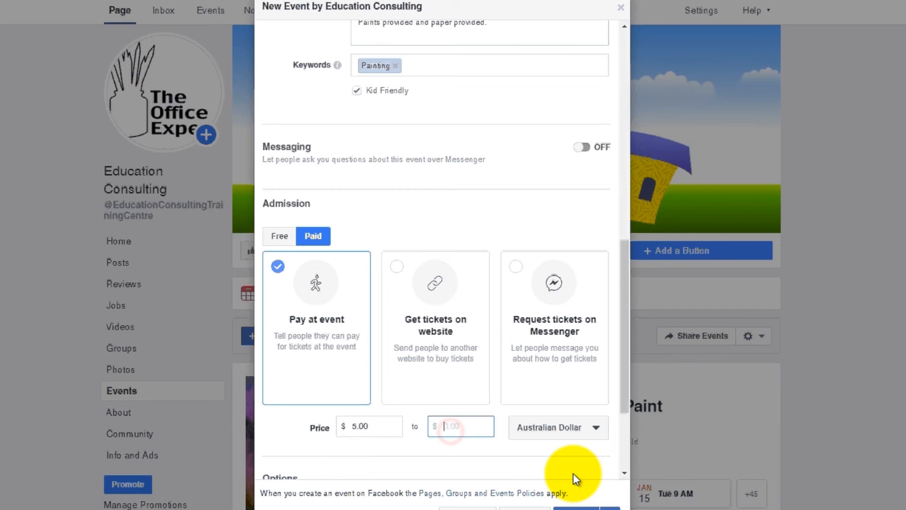
pyautogui.scroll(-3)
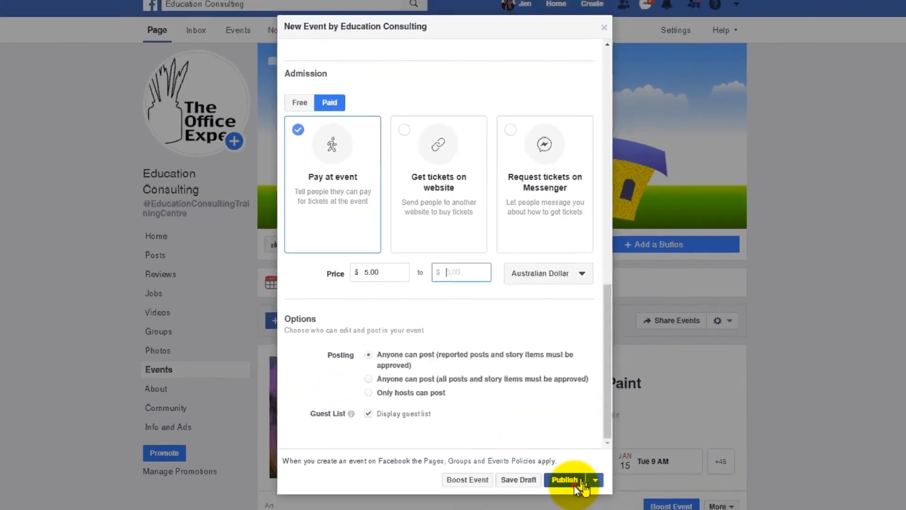
pyautogui.click(564, 479)
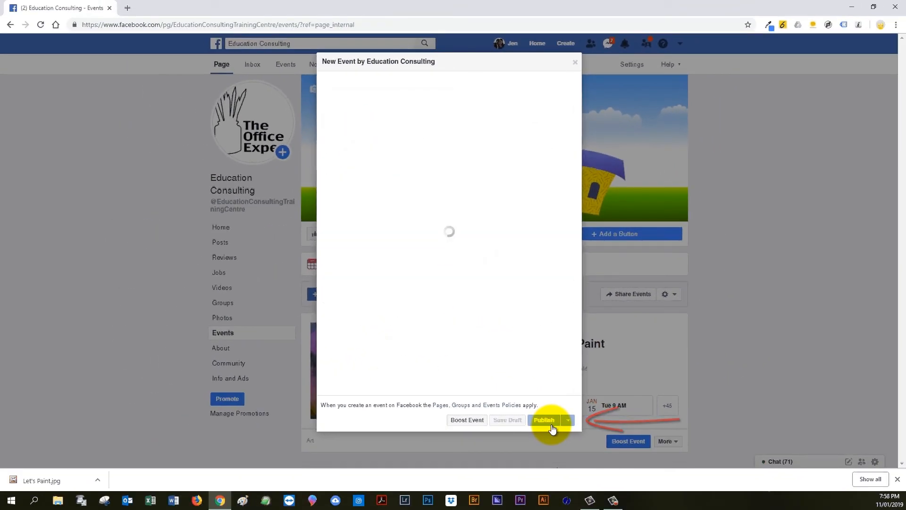
# Save the event with the painting cover photo so the published page appears
pyautogui.click(544, 420)
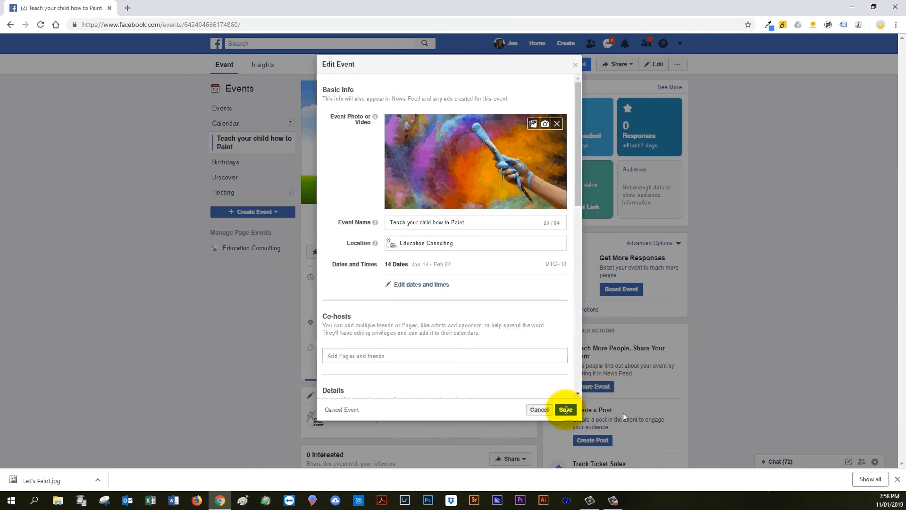
pyautogui.click(565, 409)
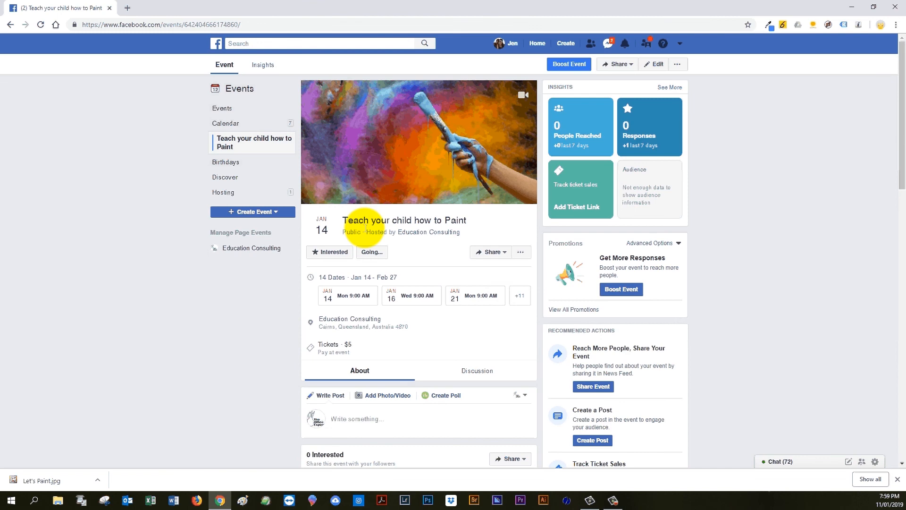
pyautogui.moveTo(361, 282)
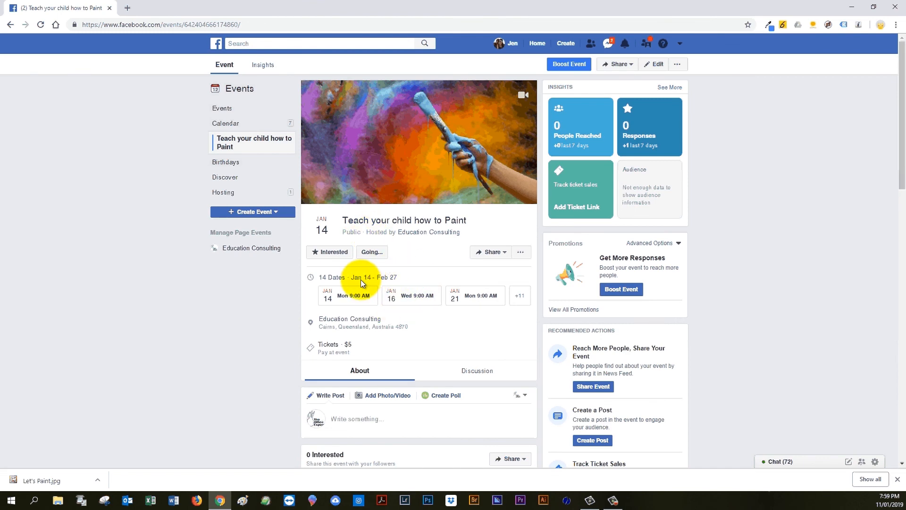